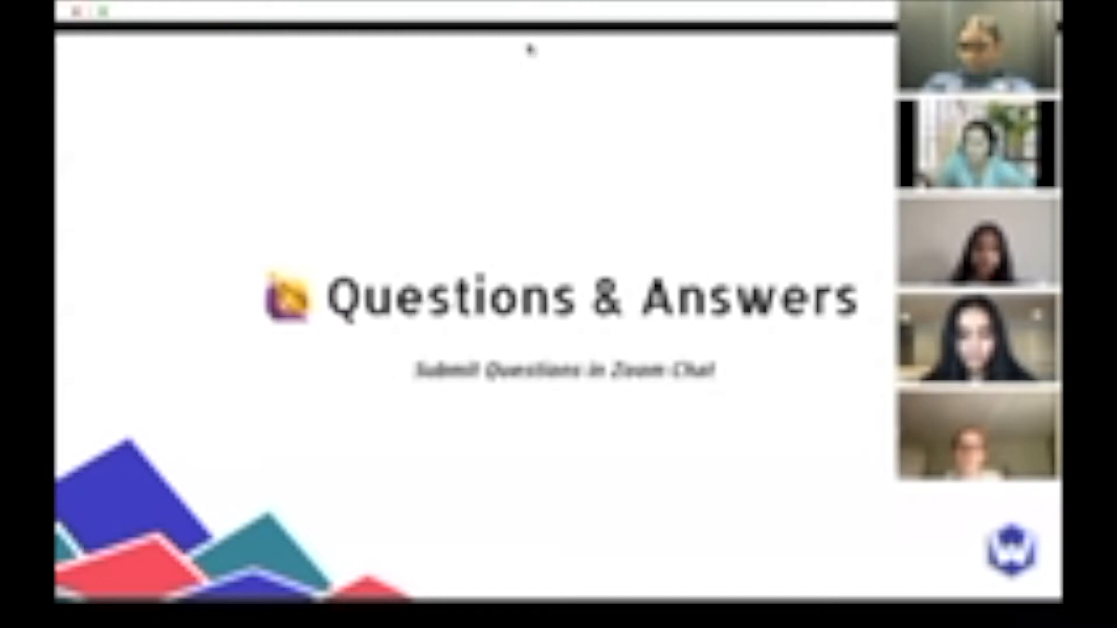
mouse_move(553, 241)
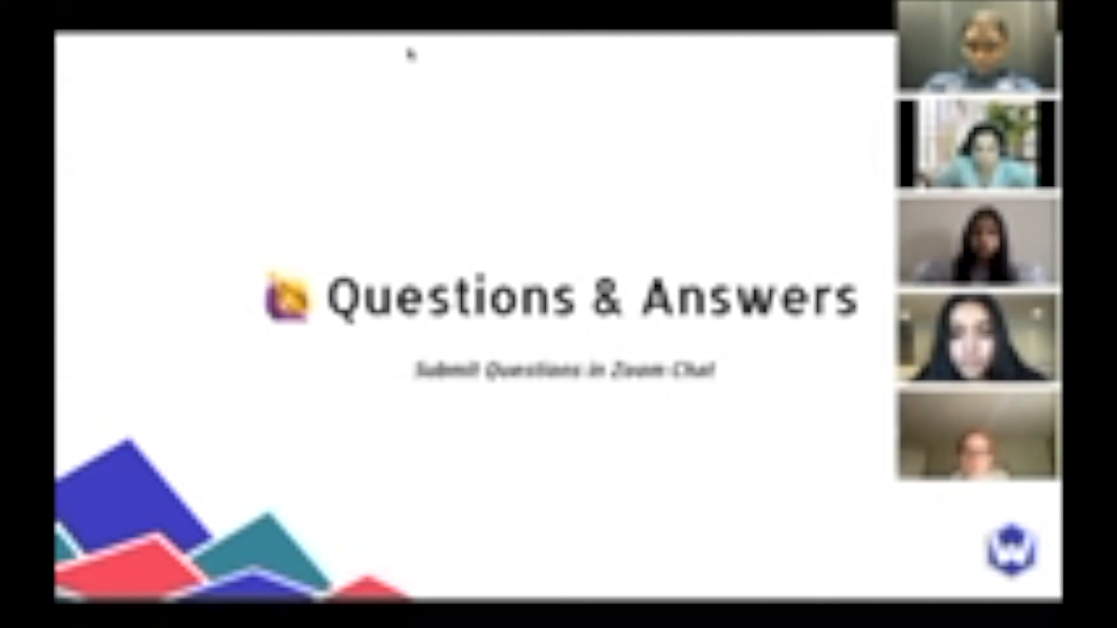
mouse_move(658, 55)
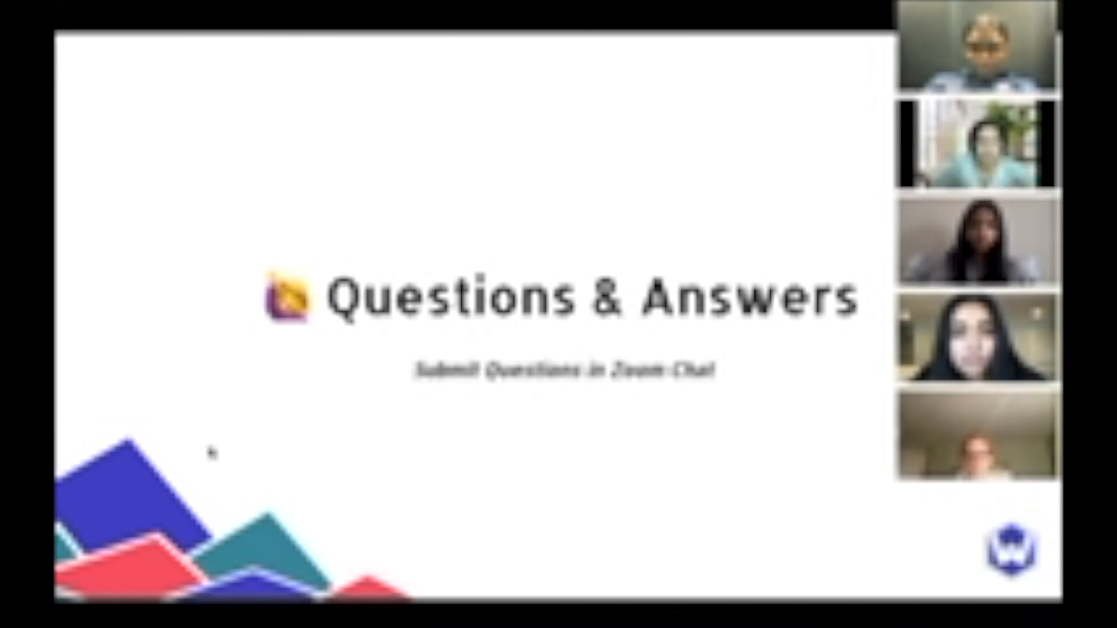
mouse_move(668, 91)
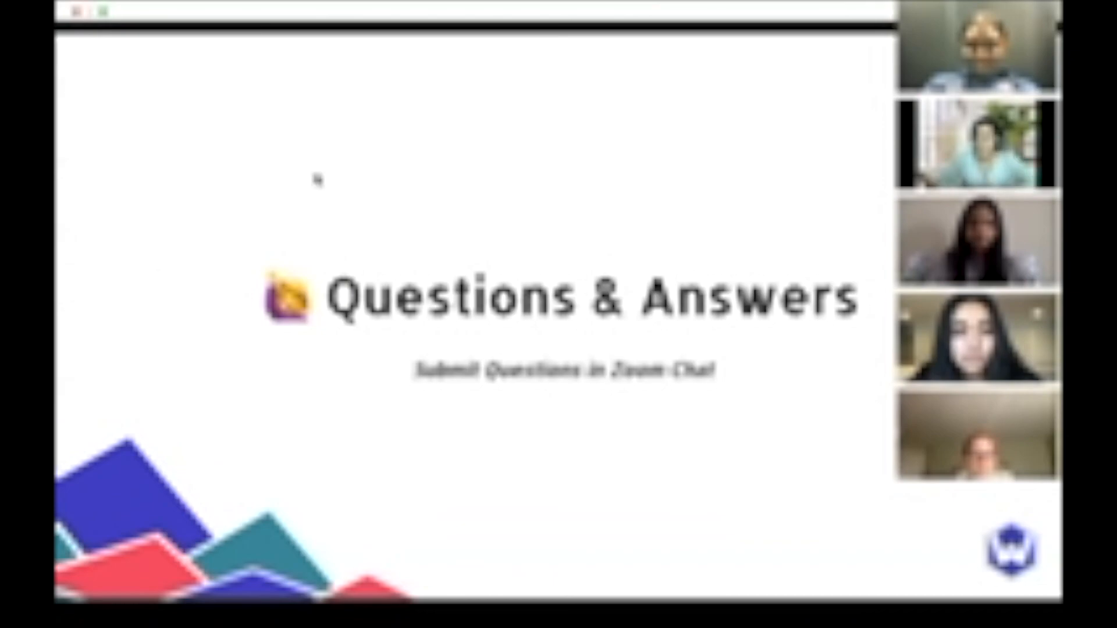
Step: Advance the shared slideshow from the Questions & Answers slide to the closing 'Thank you for coming!' slide
key(right)
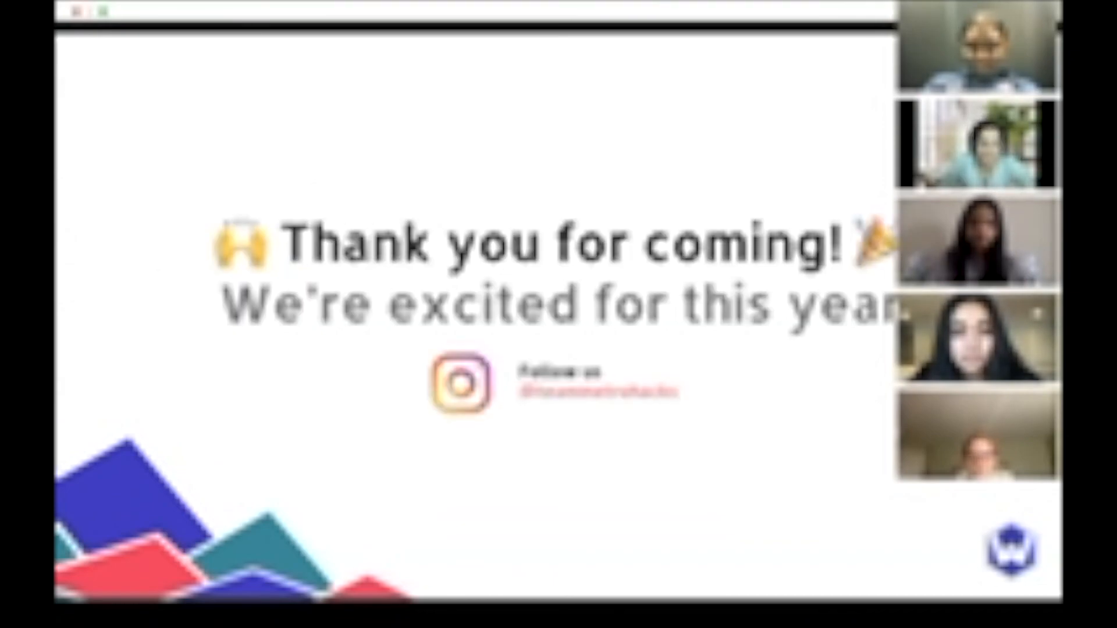